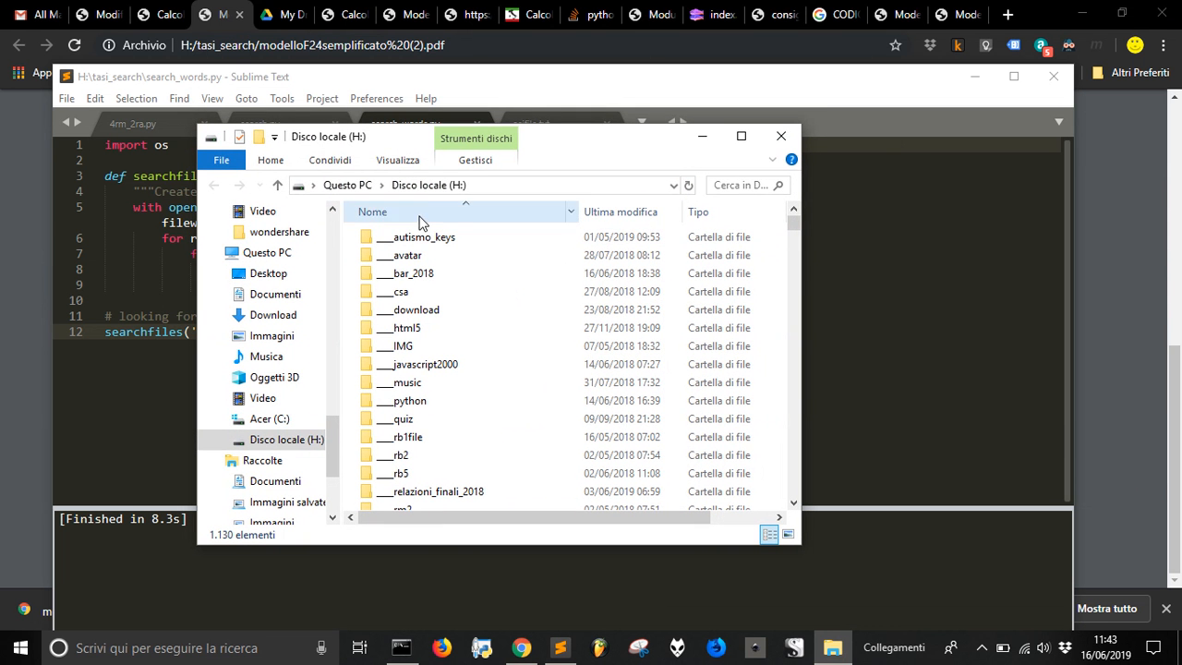
pyautogui.moveTo(469, 201)
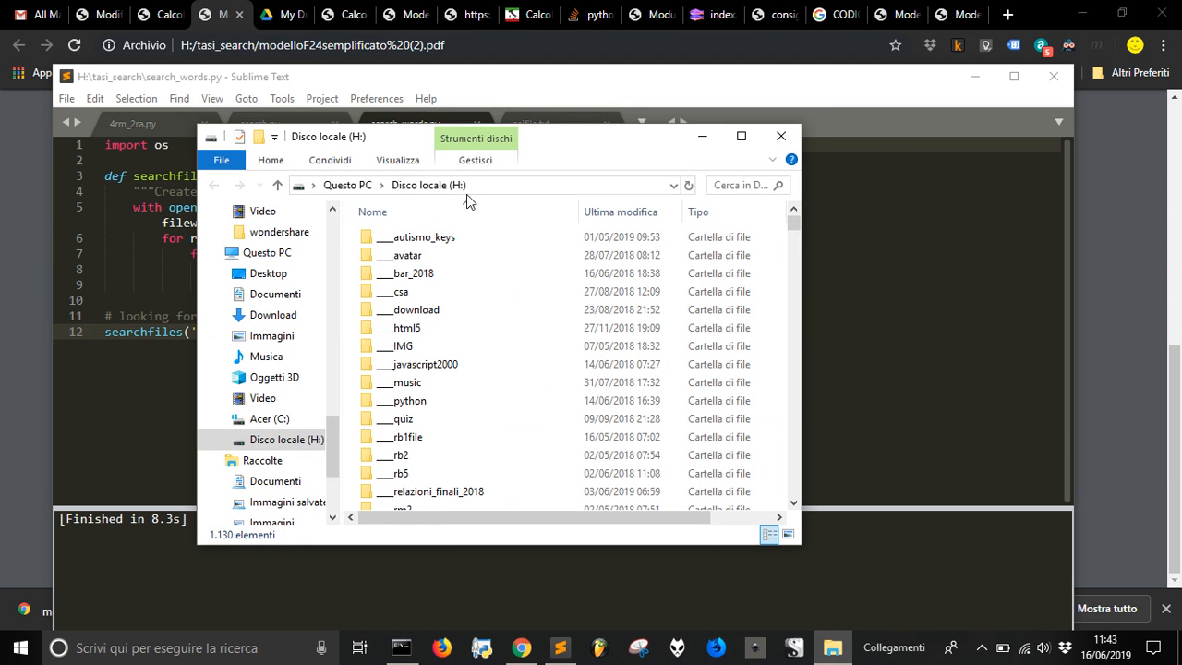
# Search drive H: for 'tasi' using the suggested search term
pyautogui.click(739, 184)
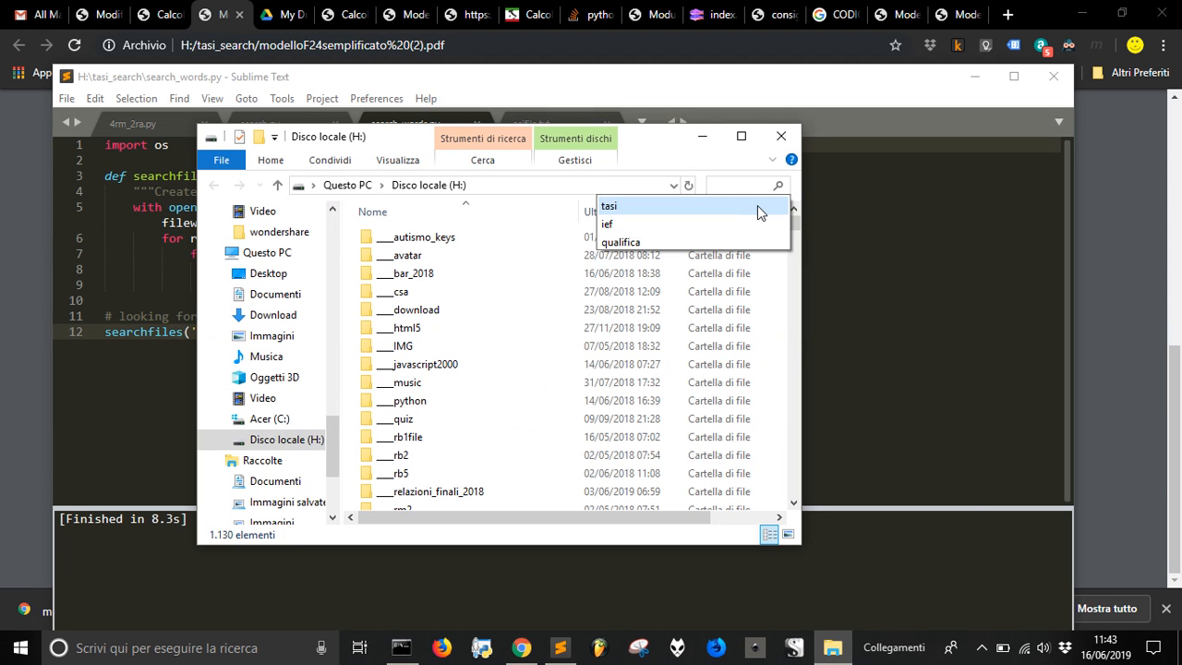
pyautogui.click(608, 205)
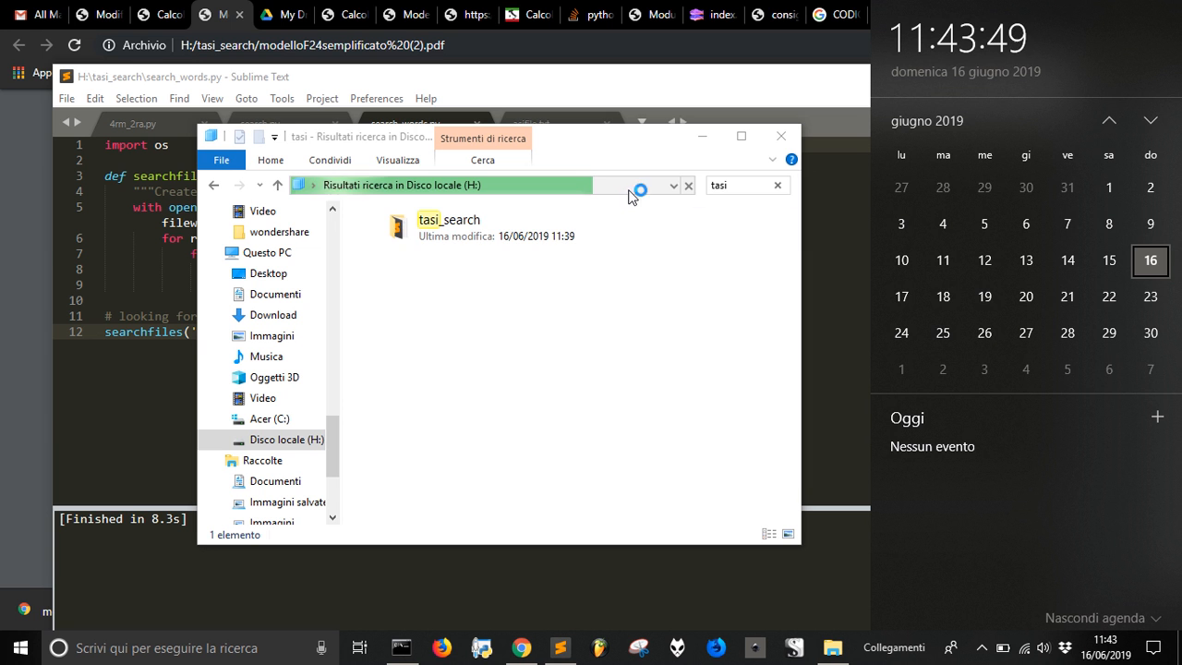
pyautogui.moveTo(679, 214)
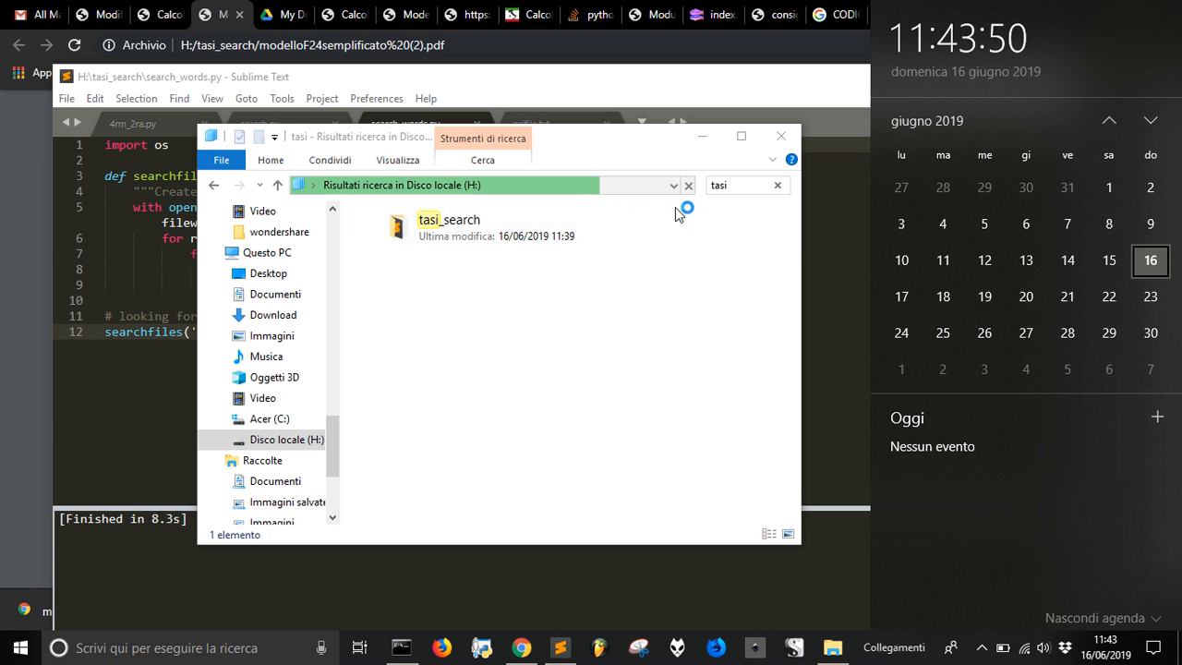
pyautogui.moveTo(689, 184)
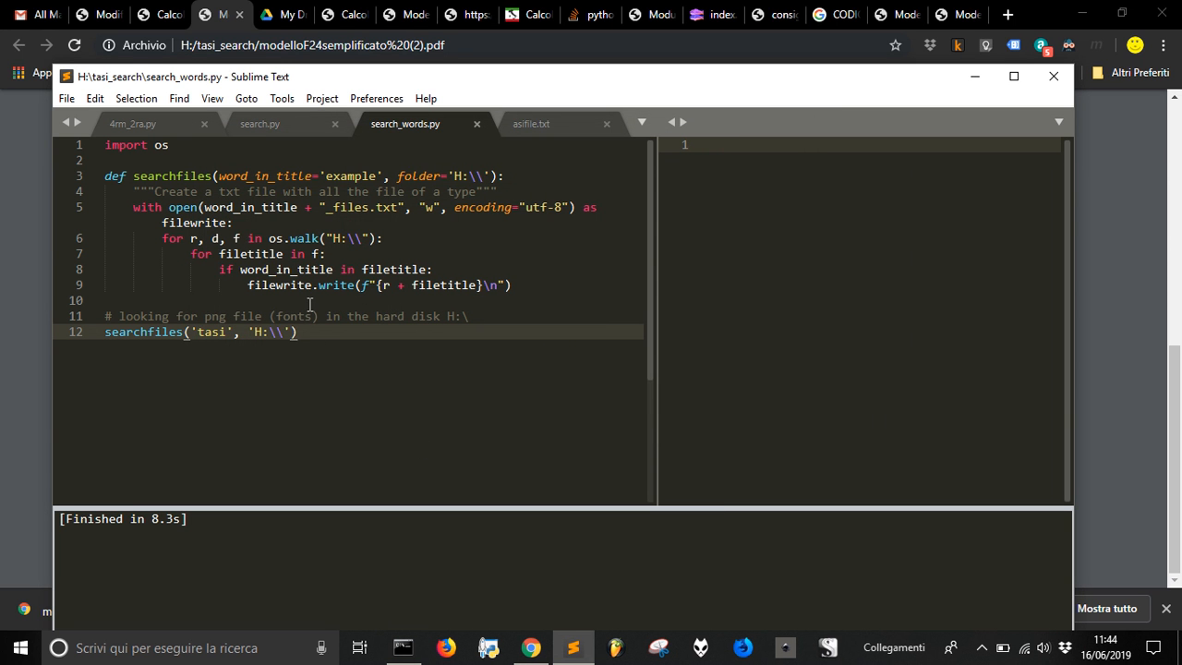
# Widen the search_words.py pane so the long line 5 no longer wraps
pyautogui.click(150, 175)
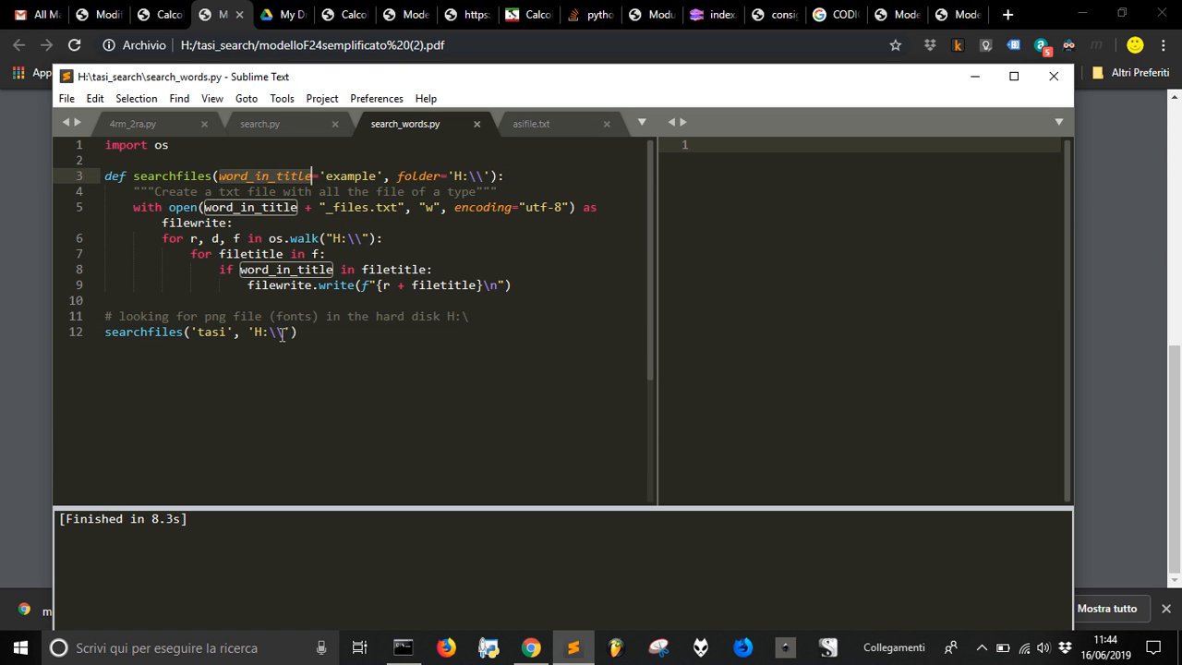
pyautogui.click(277, 331)
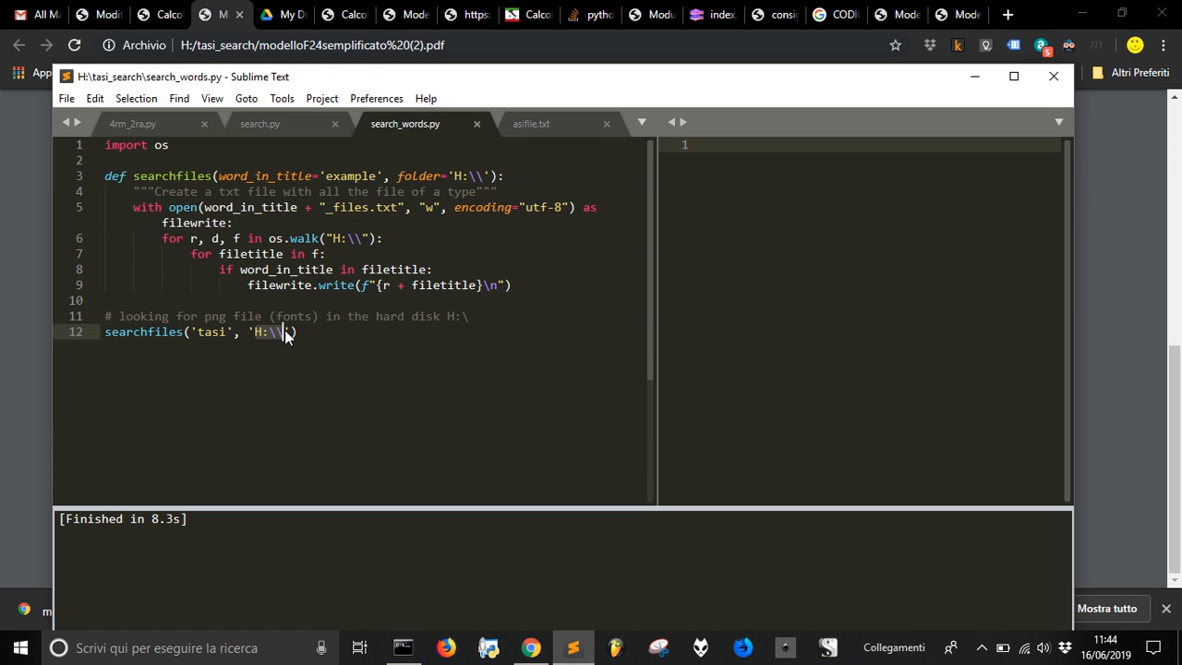
pyautogui.click(487, 176)
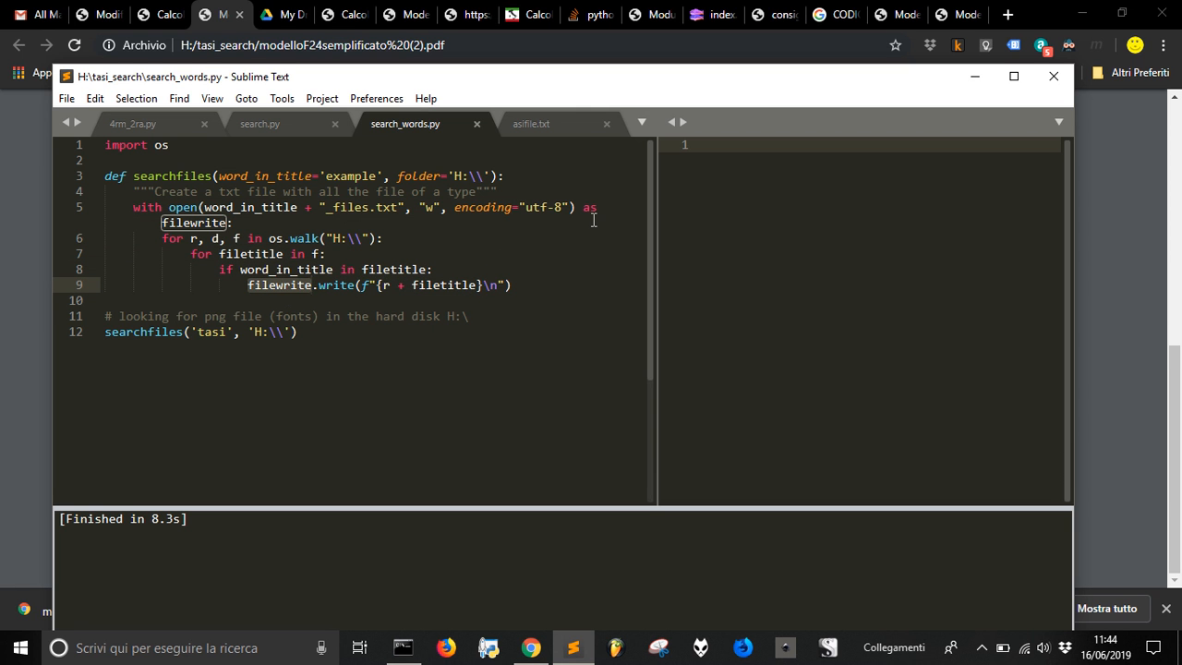
pyautogui.moveTo(669, 294)
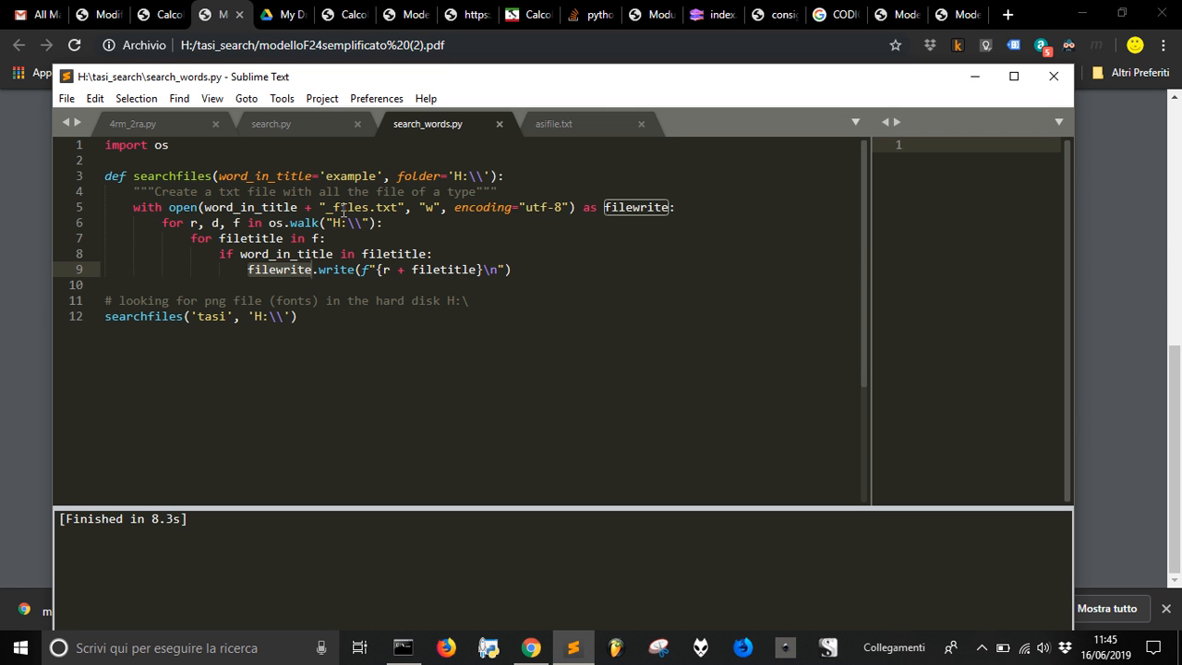
pyautogui.click(215, 222)
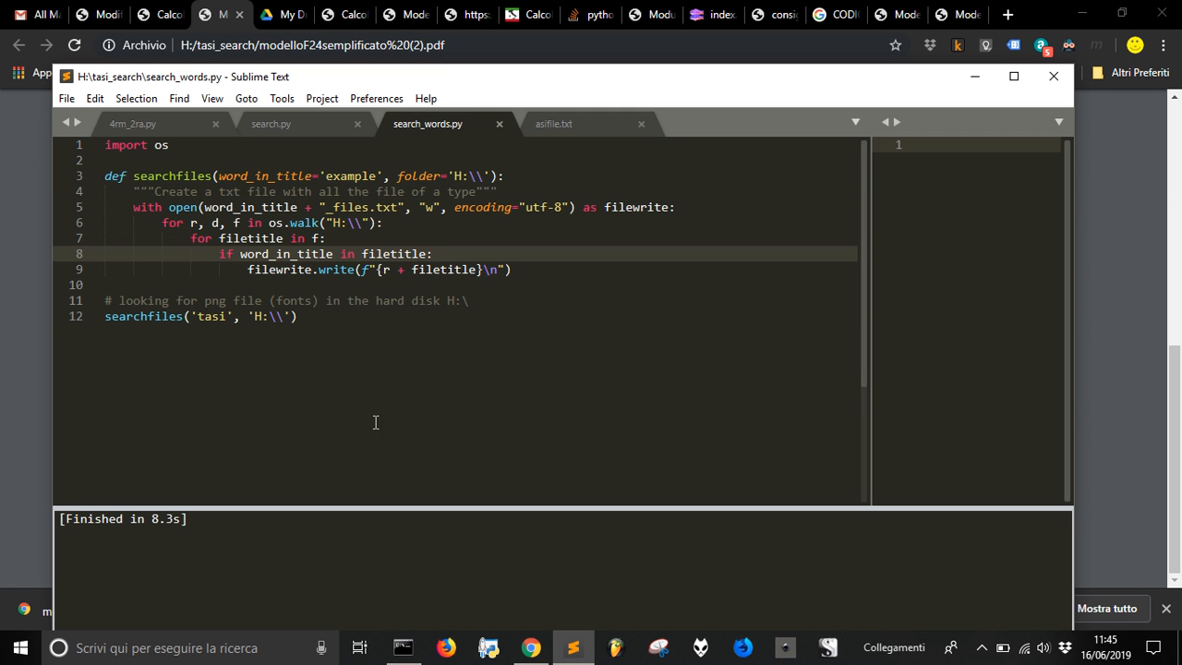
pyautogui.moveTo(470, 615)
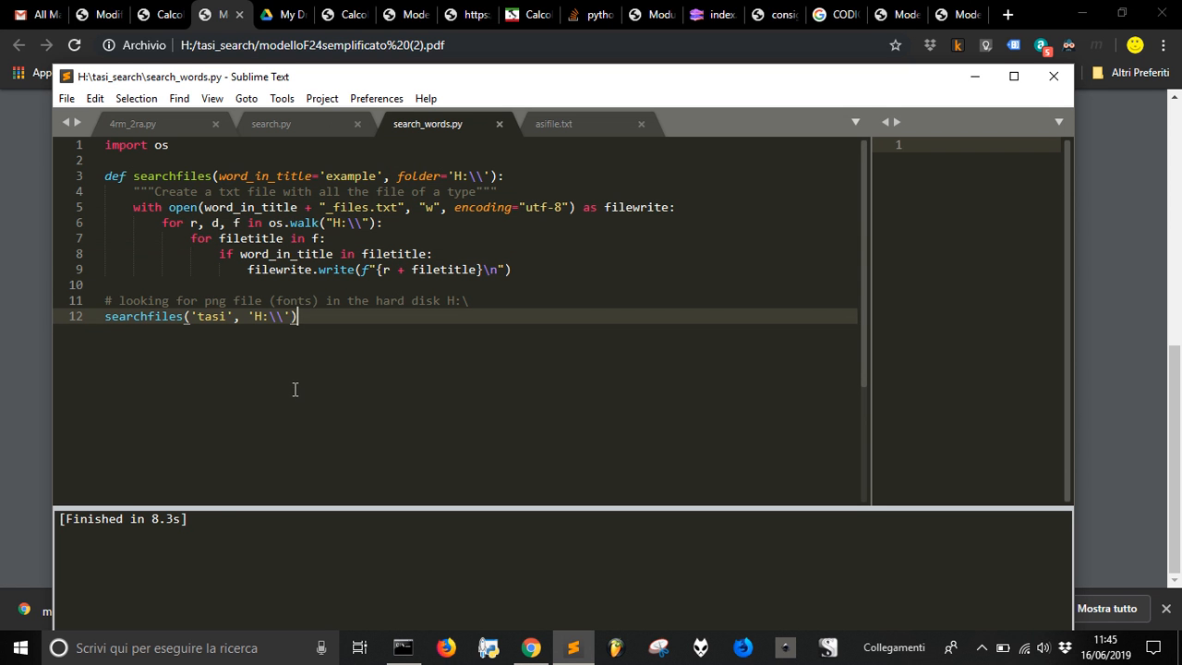
pyautogui.moveTo(273, 523)
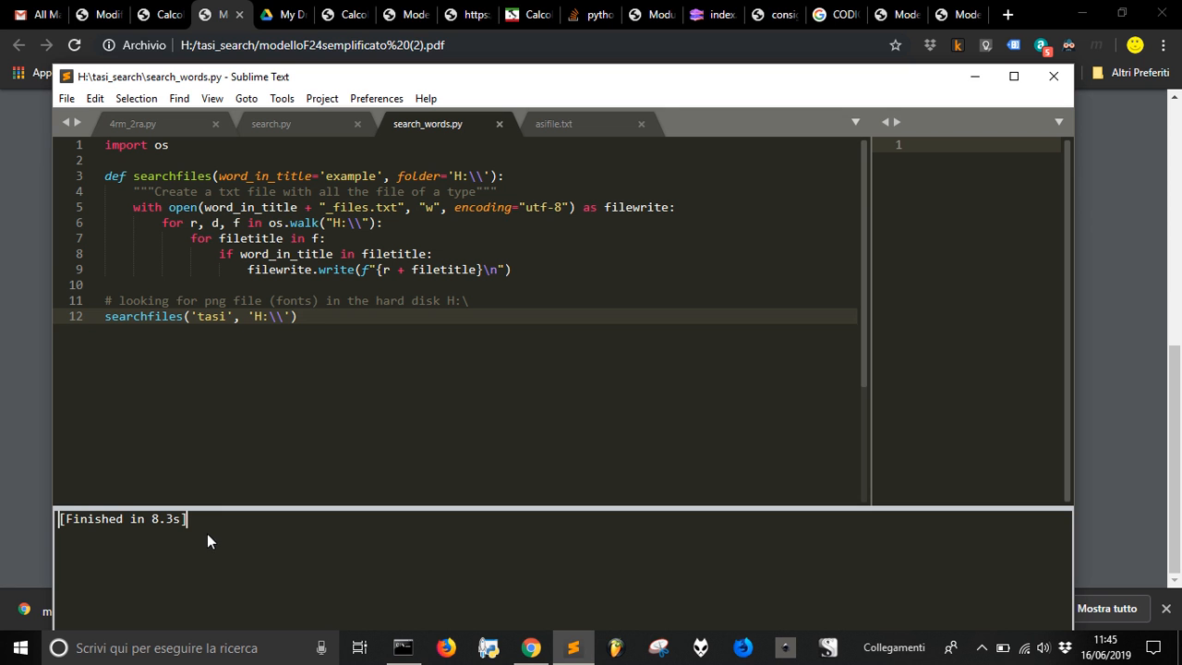
# Build and run search_words.py with Ctrl+B to search H: for 'tasi'
pyautogui.click(308, 316)
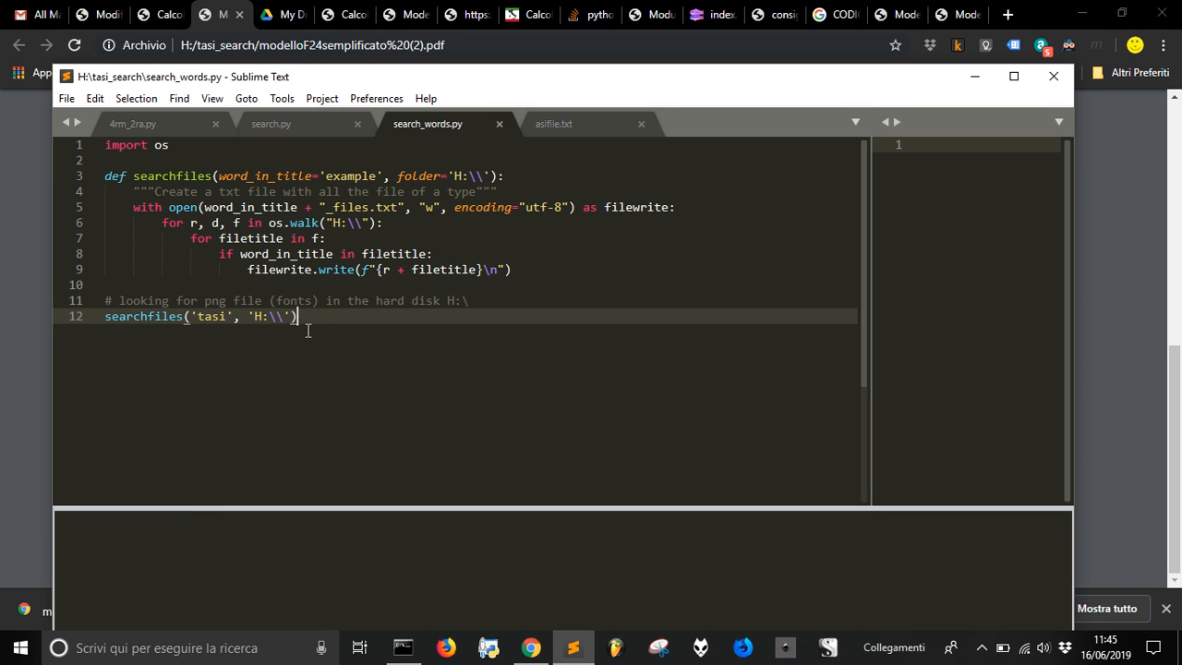
pyautogui.moveTo(310, 339)
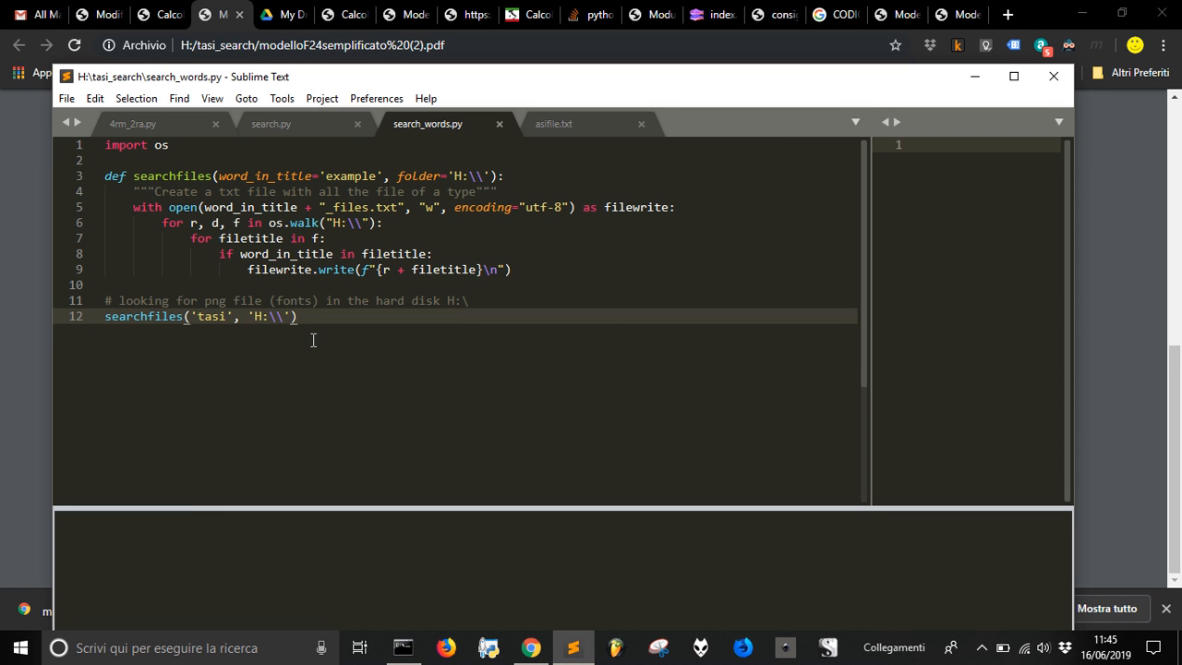
pyautogui.moveTo(296, 489)
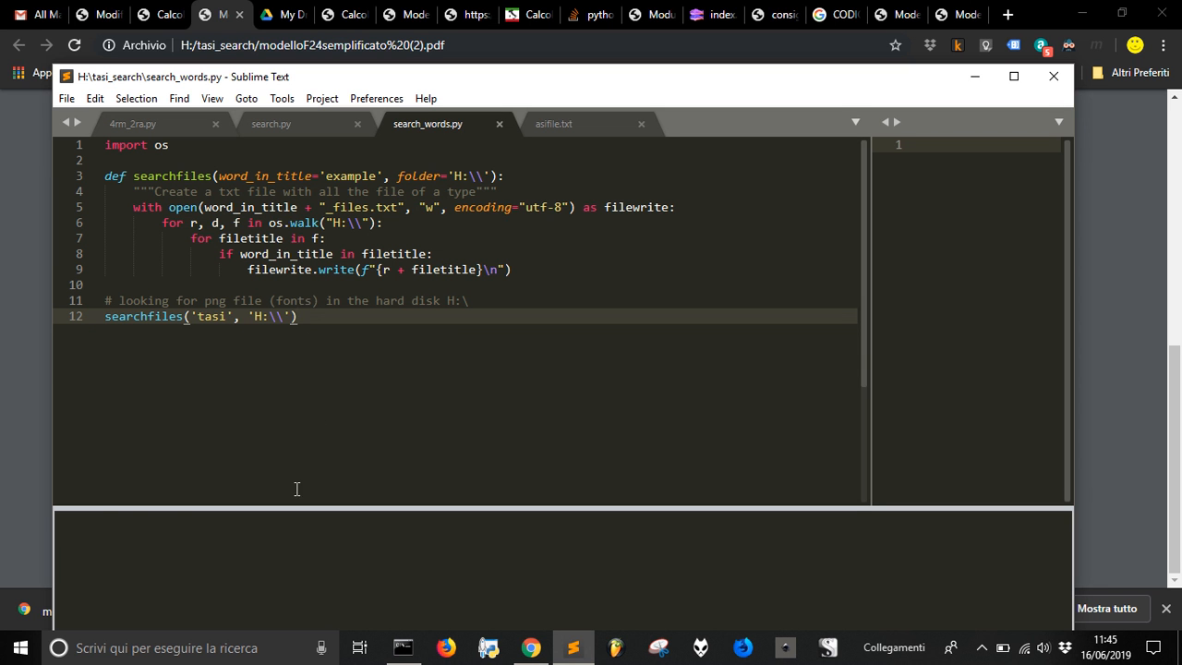
pyautogui.press('ctrl+b')
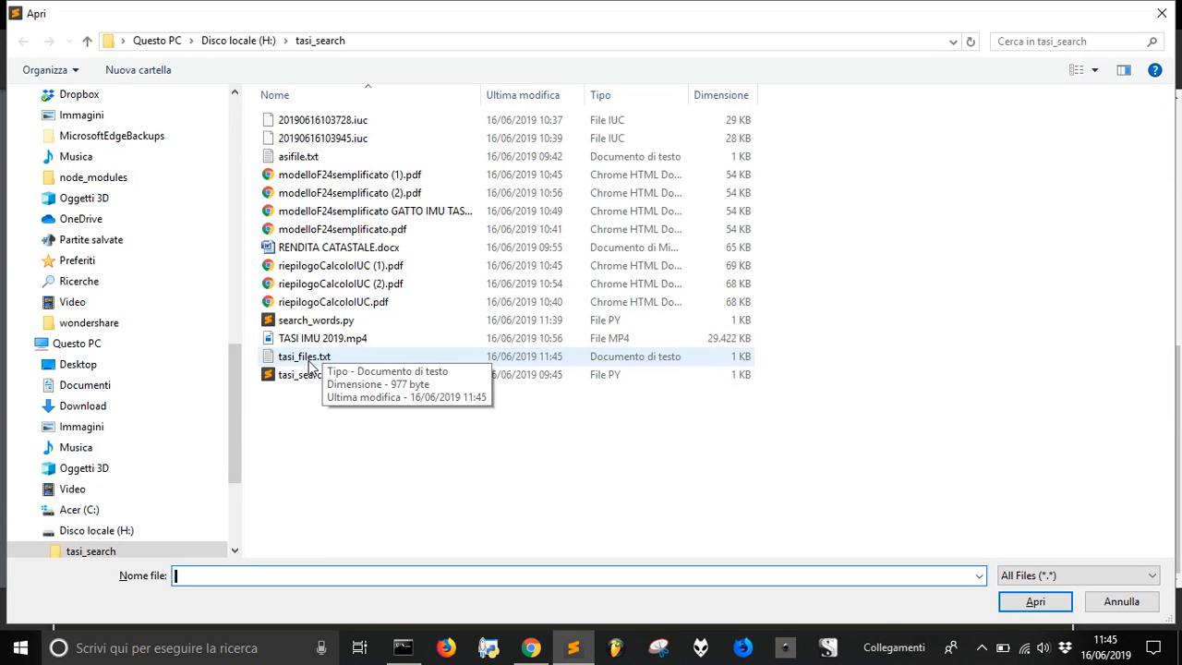
pyautogui.moveTo(293, 367)
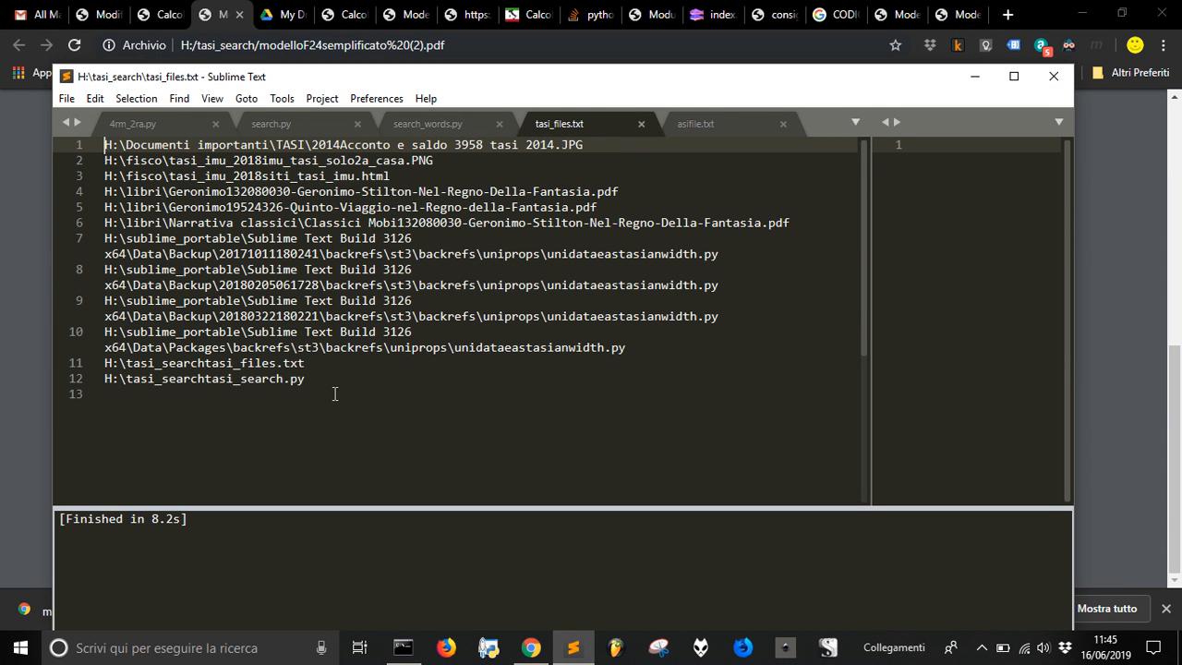
pyautogui.moveTo(166, 398)
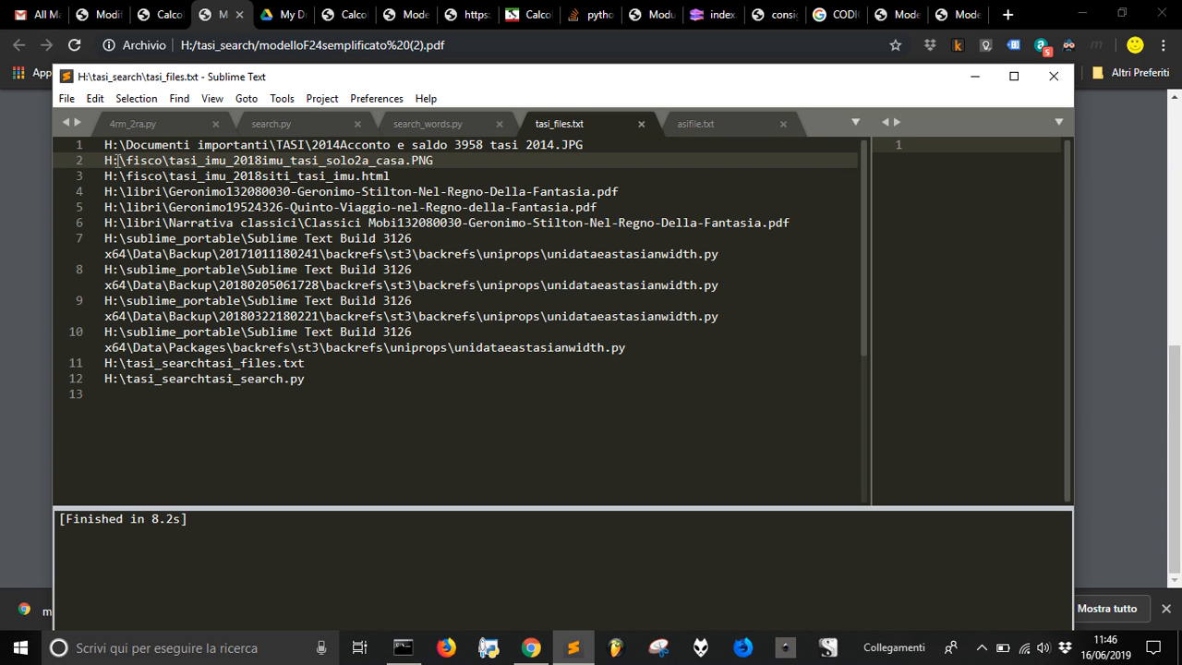
pyautogui.click(432, 160)
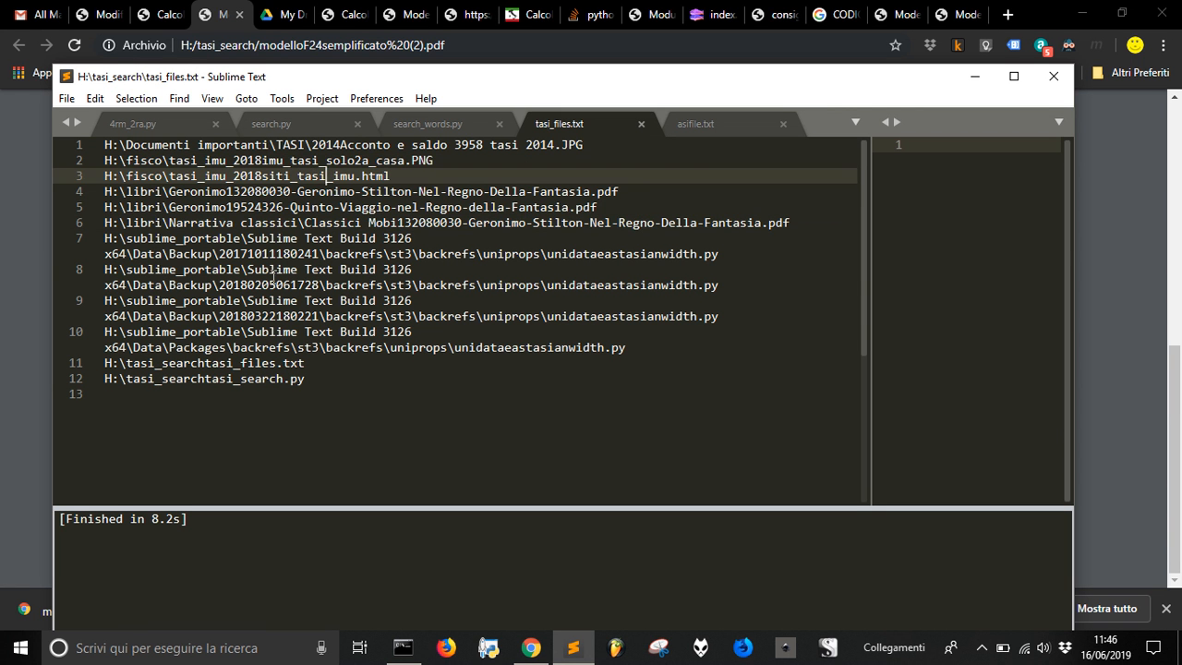
pyautogui.click(304, 362)
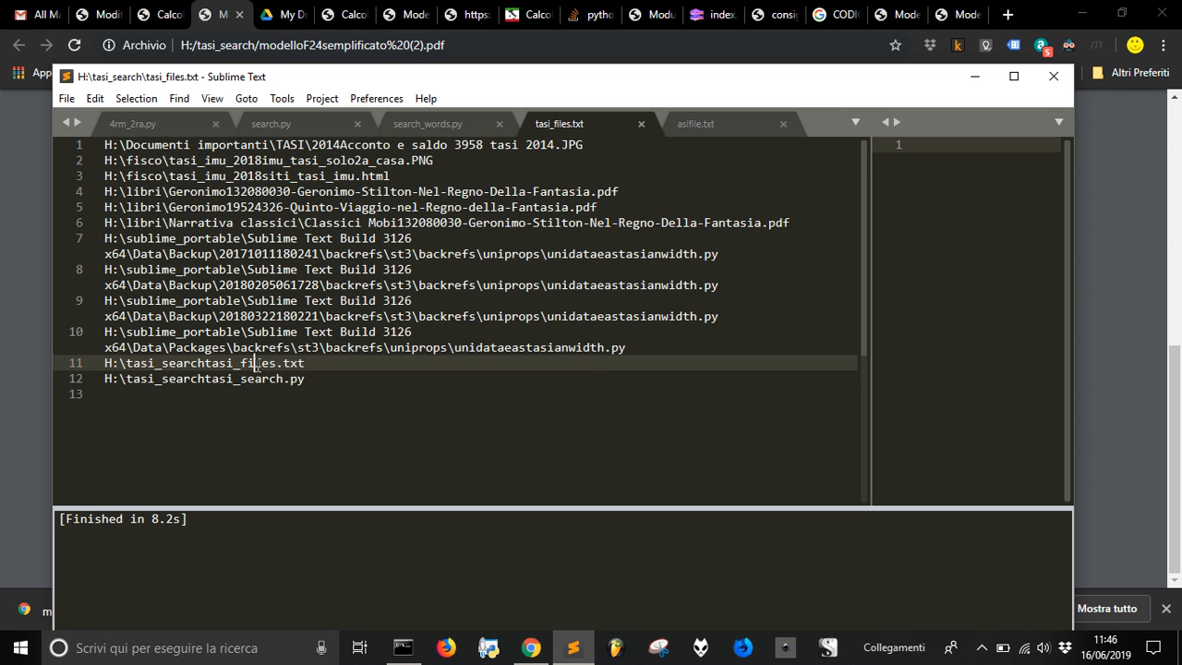
pyautogui.click(605, 348)
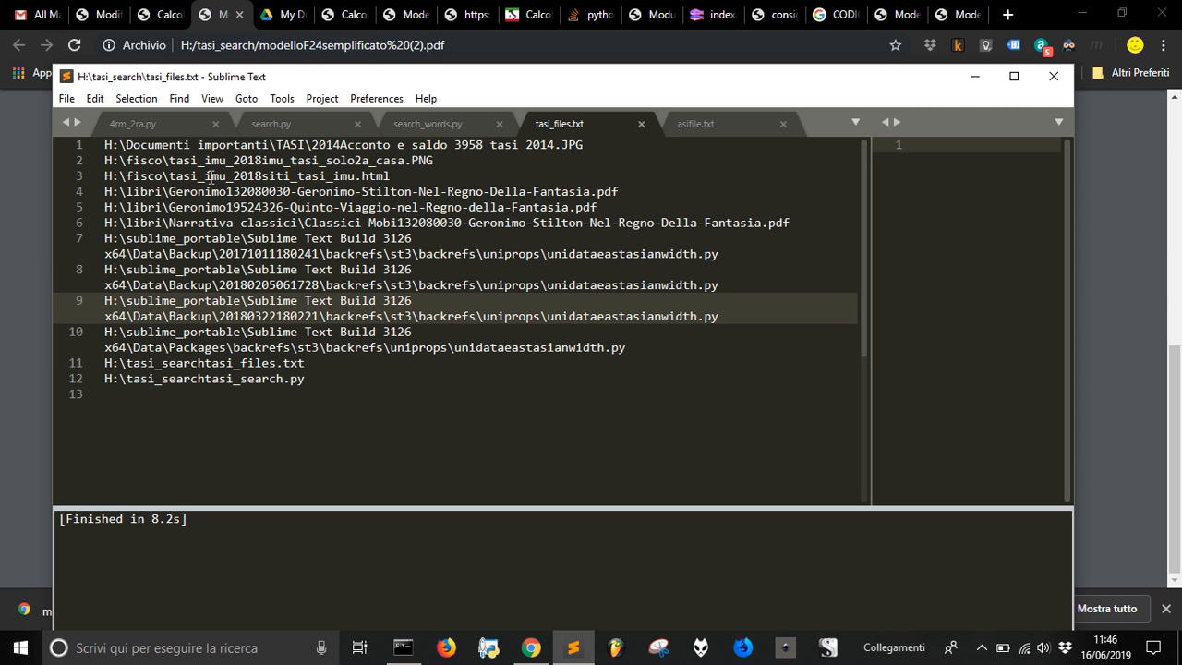
pyautogui.moveTo(228, 463)
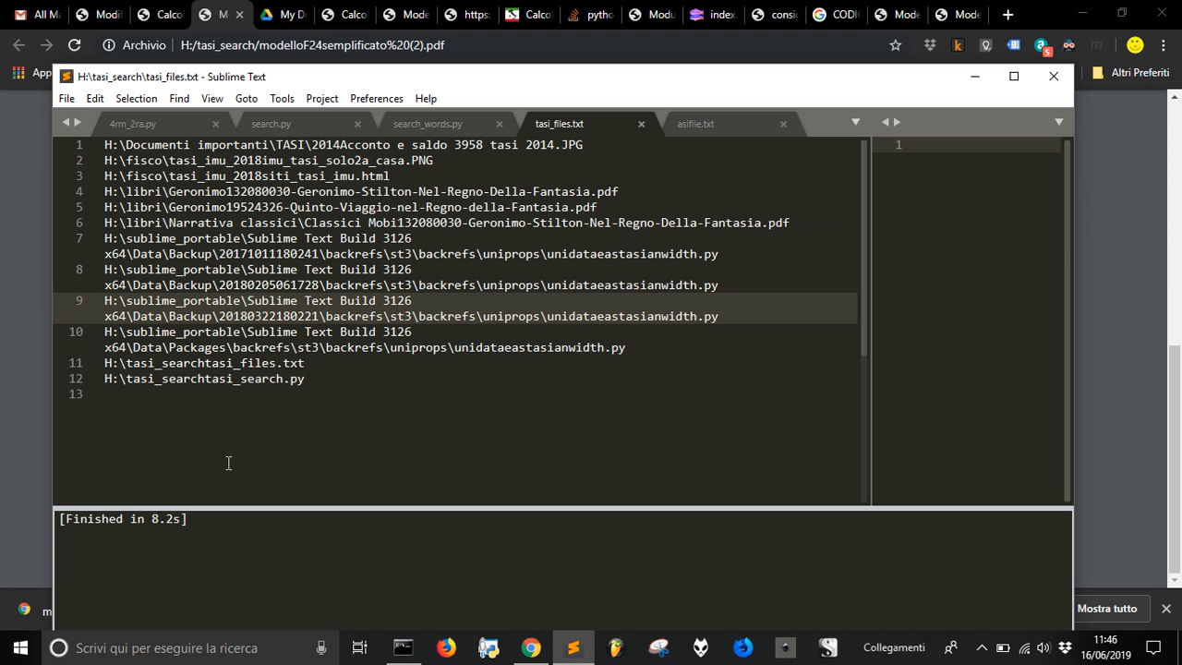
pyautogui.moveTo(261, 423)
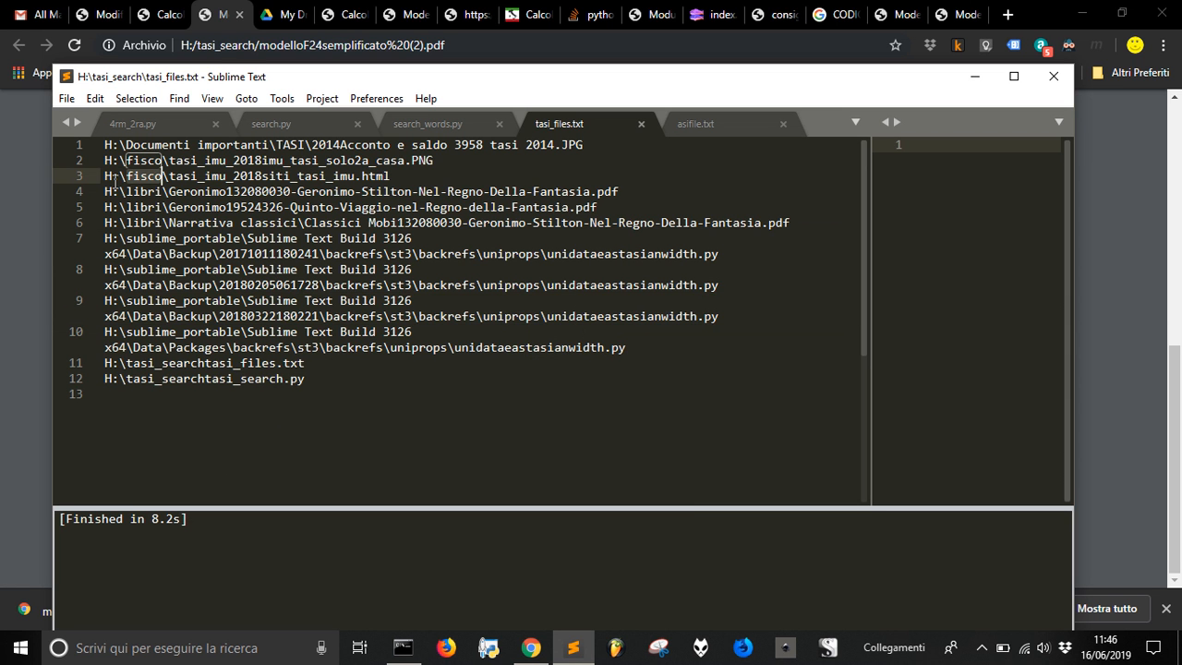
pyautogui.click(21, 647)
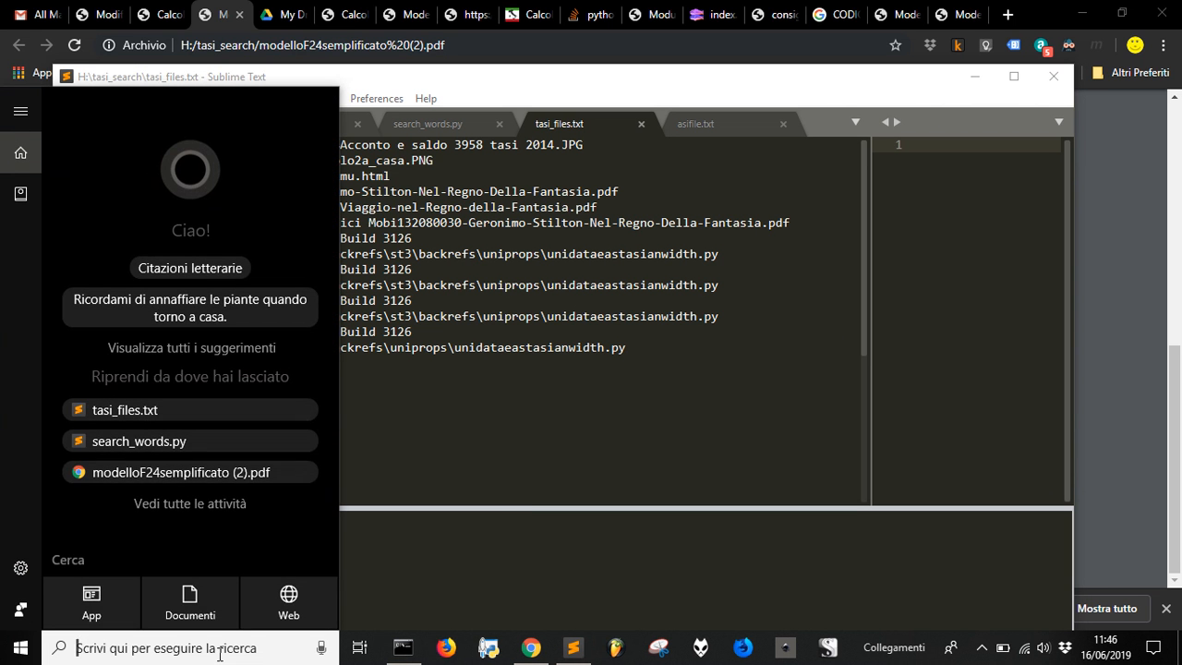
# Browse H:\fisco\tasi_imu_2018, return to drive H:, and close Explorer
pyautogui.write('H:\\')
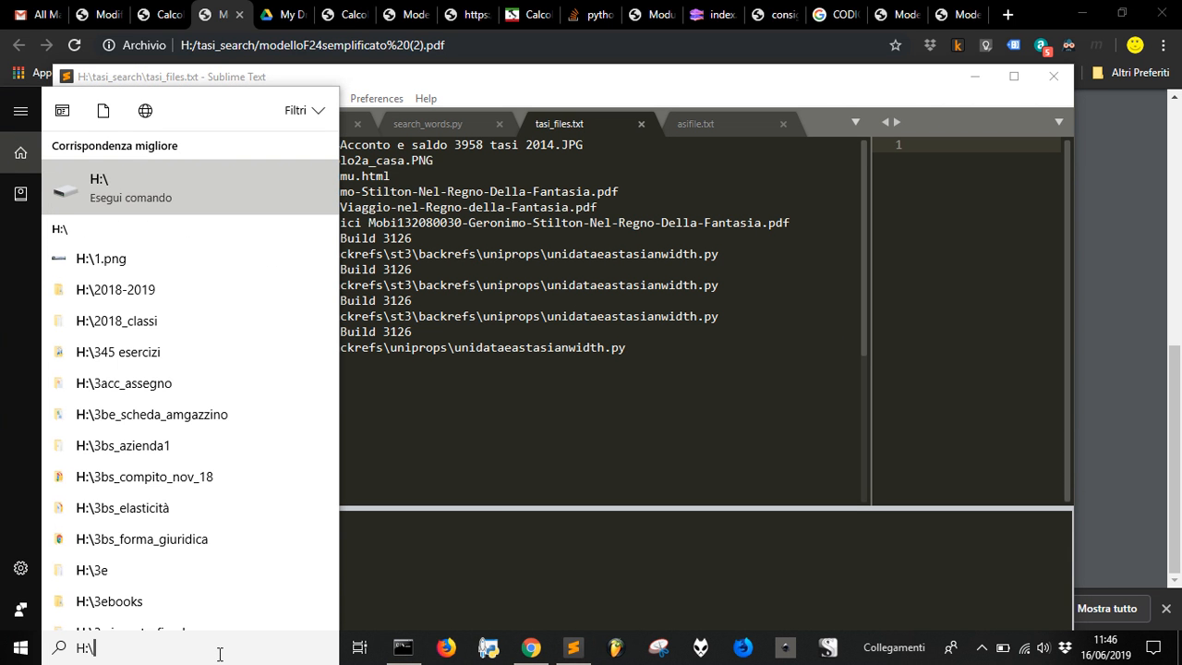
pyautogui.write('fisco')
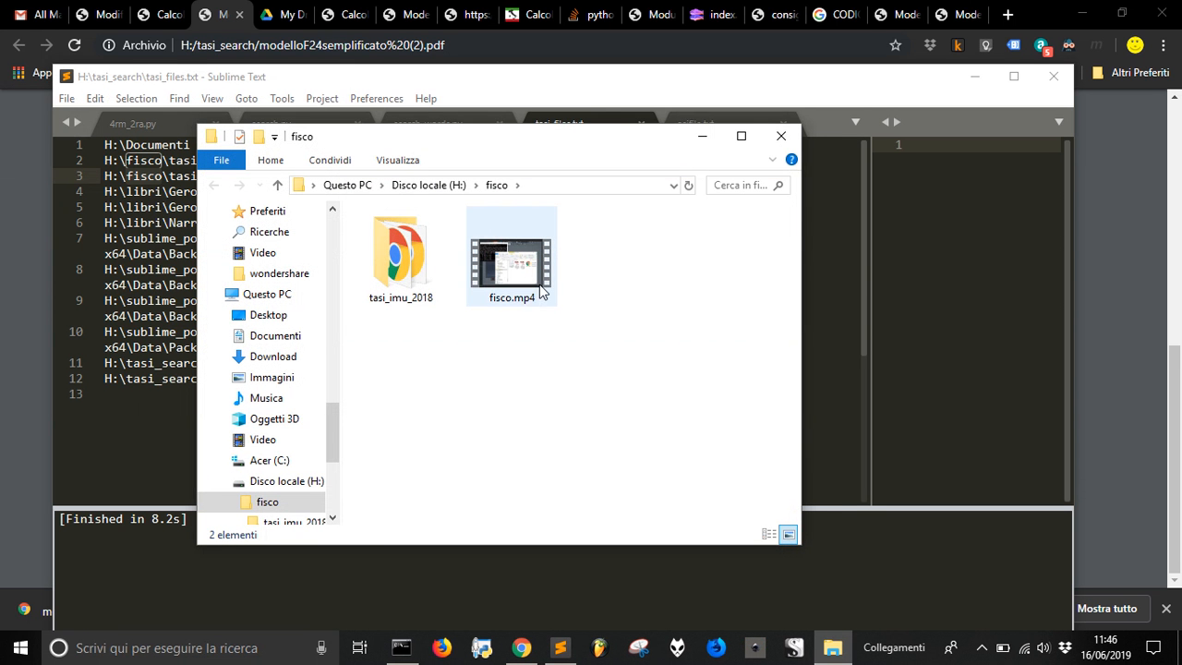
pyautogui.click(401, 256)
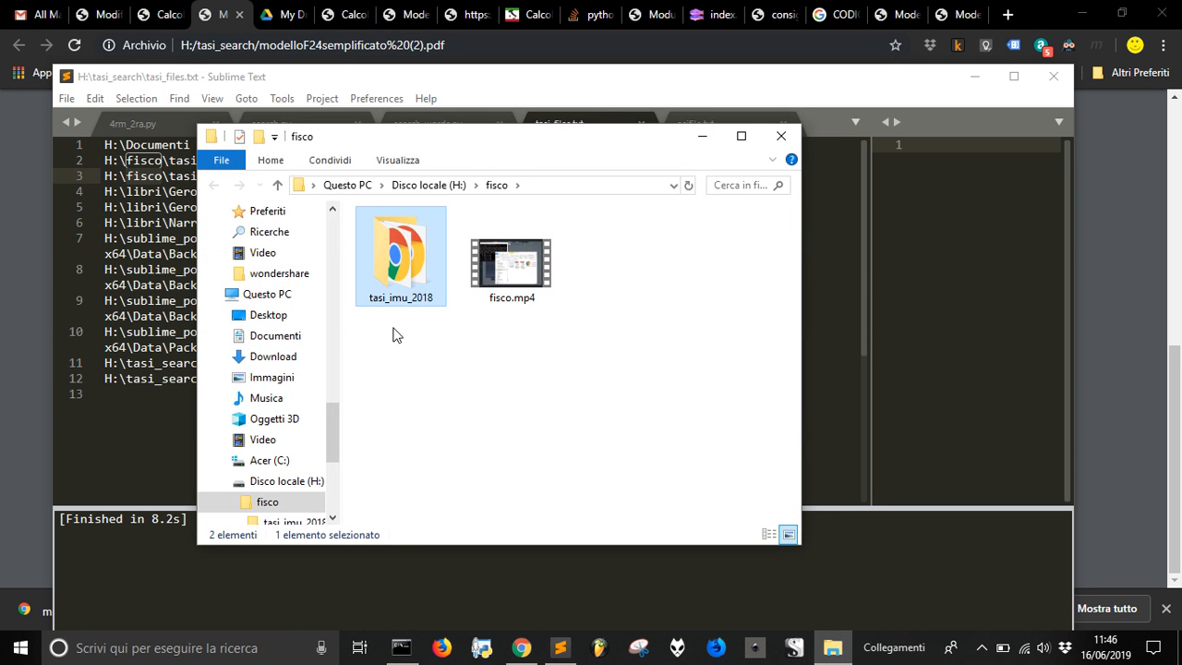
pyautogui.doubleClick(401, 256)
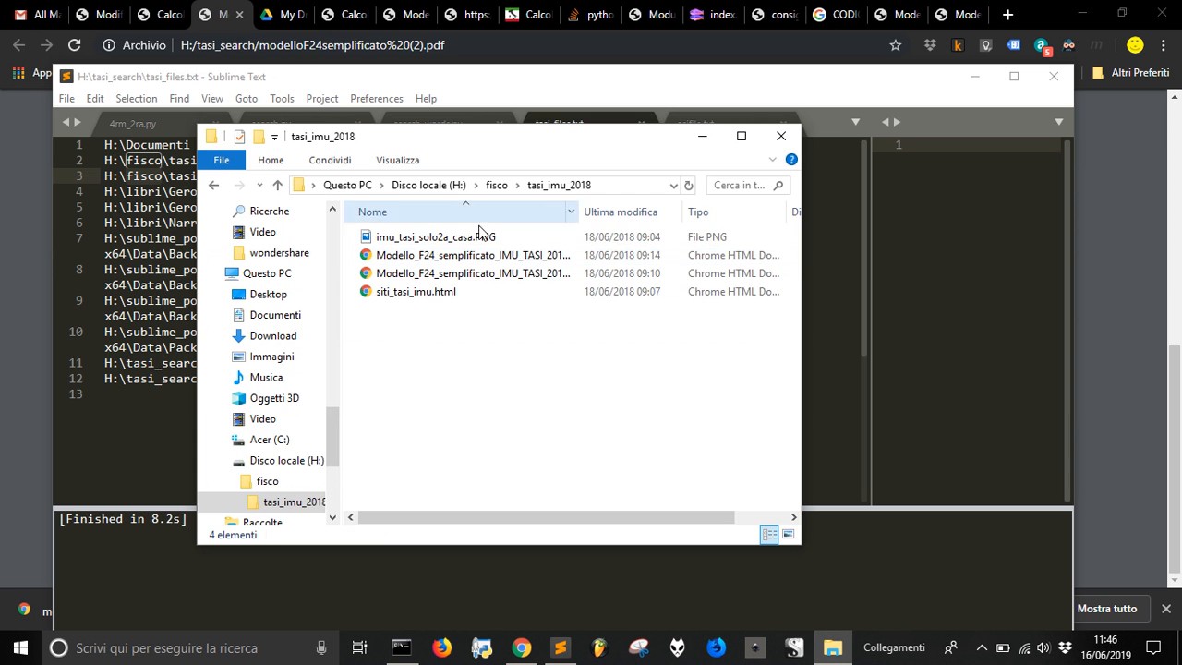
pyautogui.click(428, 184)
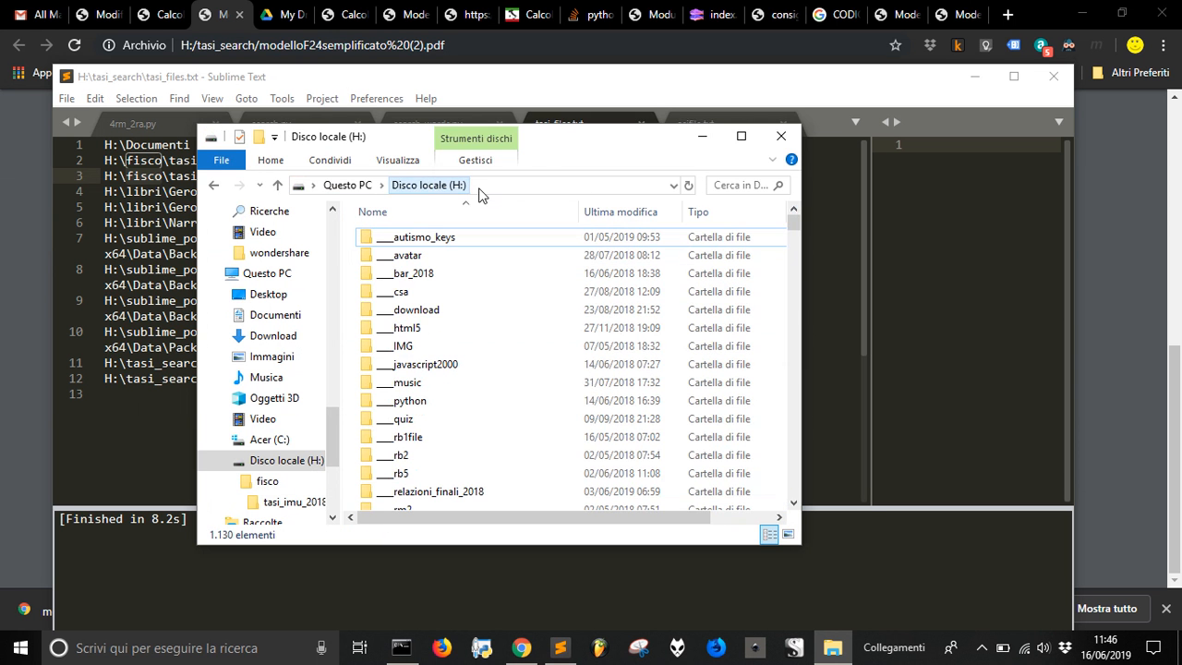
pyautogui.click(781, 136)
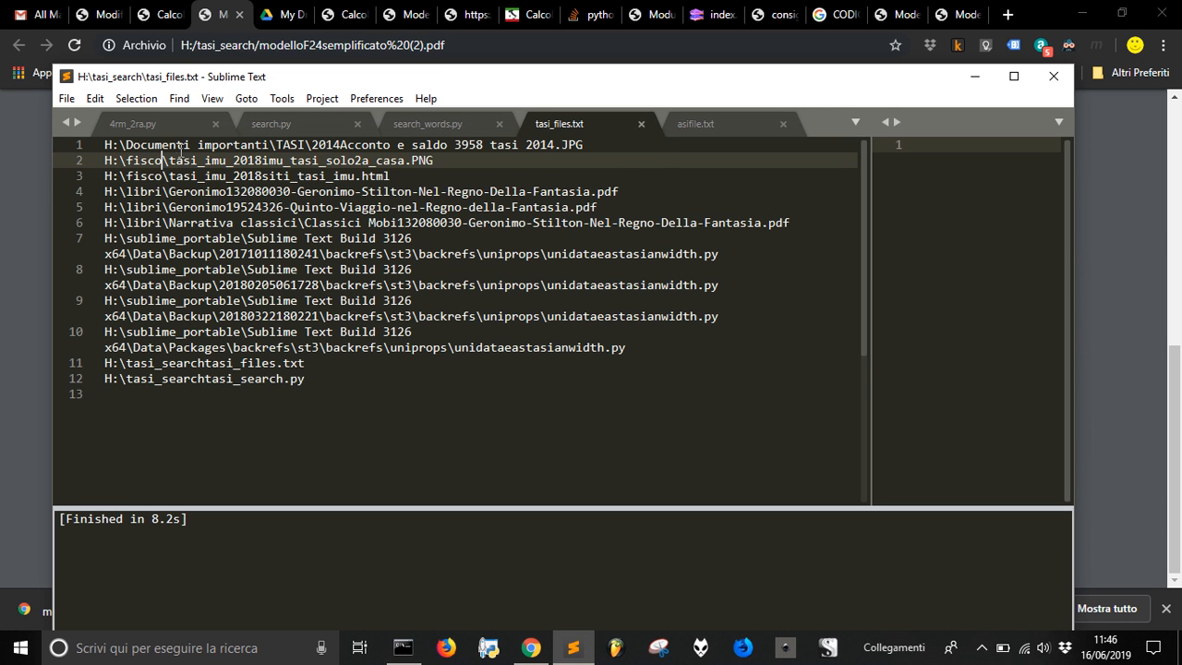
# Switch to the search_words.py tab
pyautogui.click(428, 123)
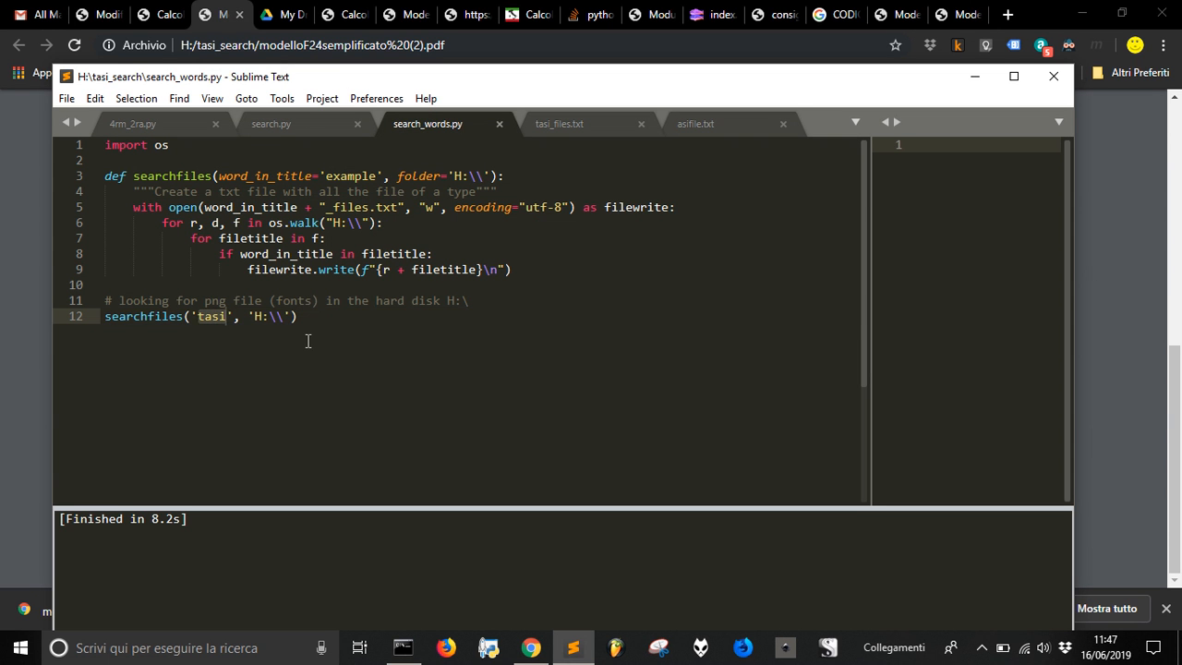
# Change the searchfiles call on line 12 to search for '.png'
pyautogui.write('.')
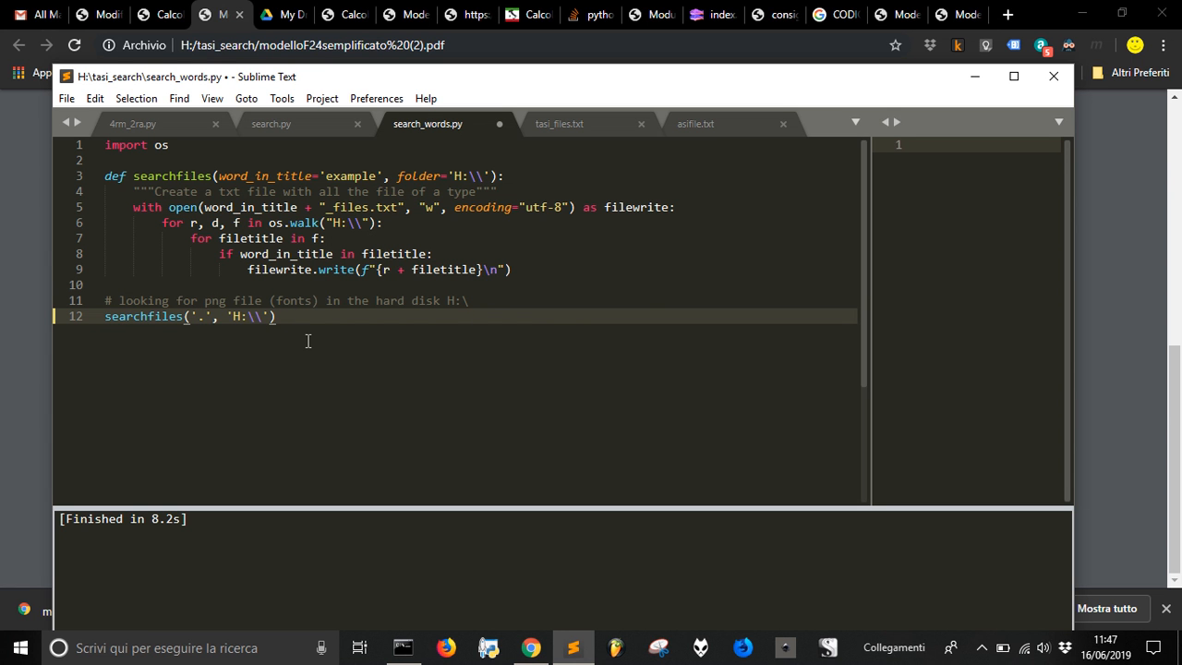
pyautogui.write('png')
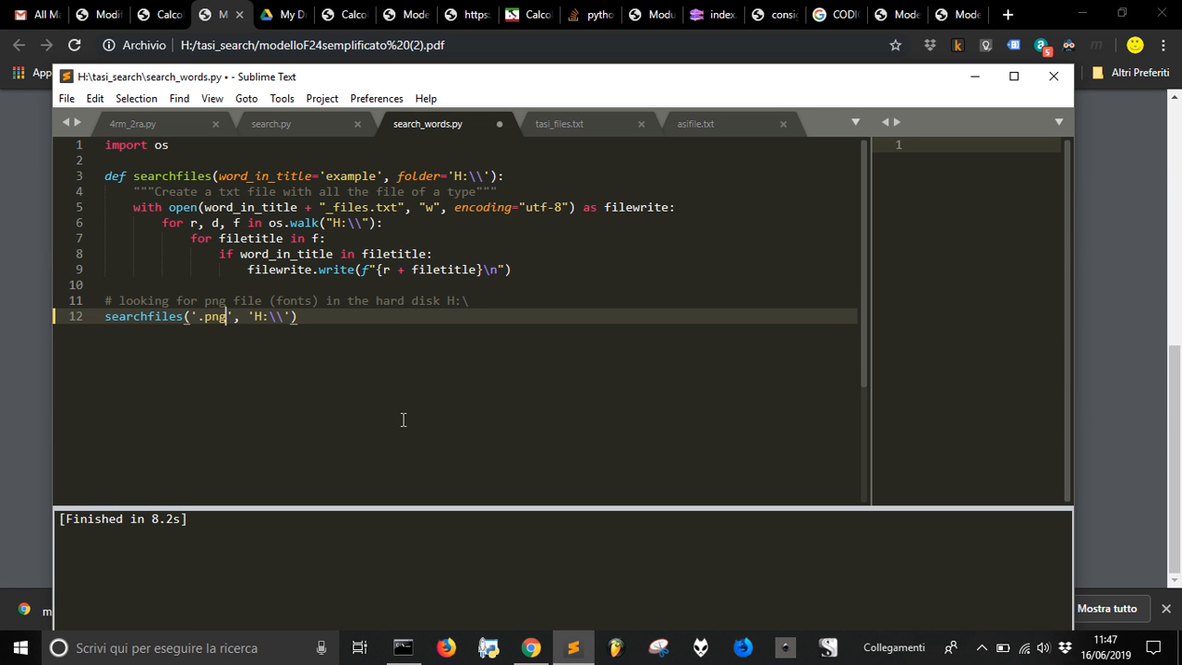
pyautogui.moveTo(285, 388)
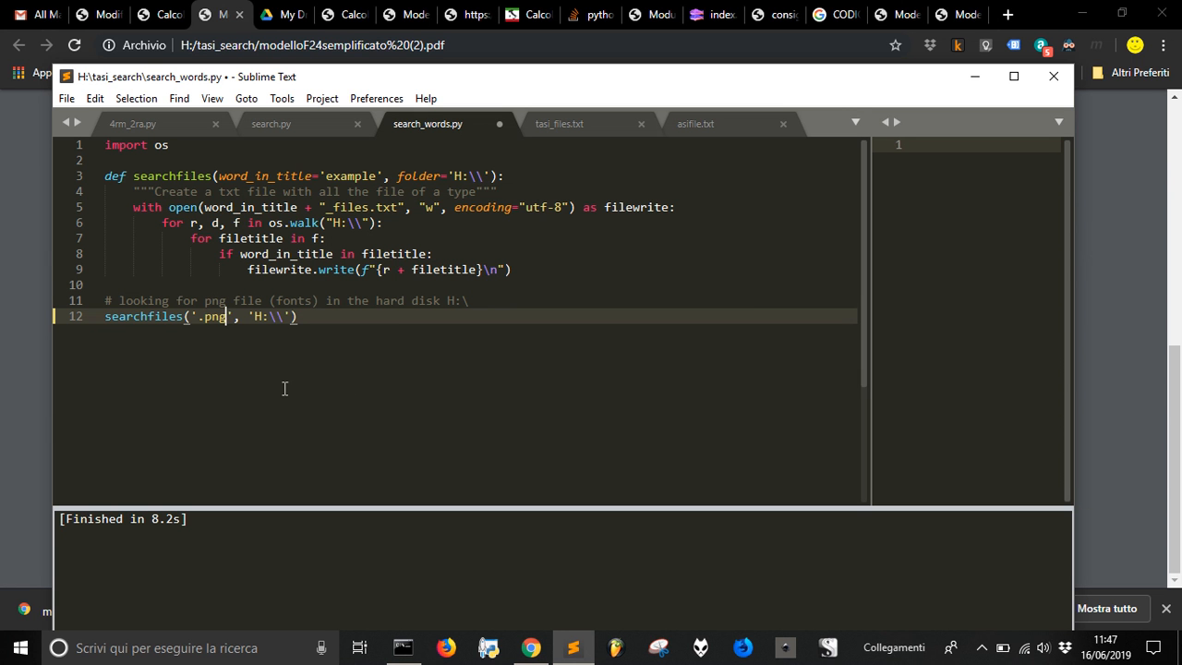
pyautogui.moveTo(237, 341)
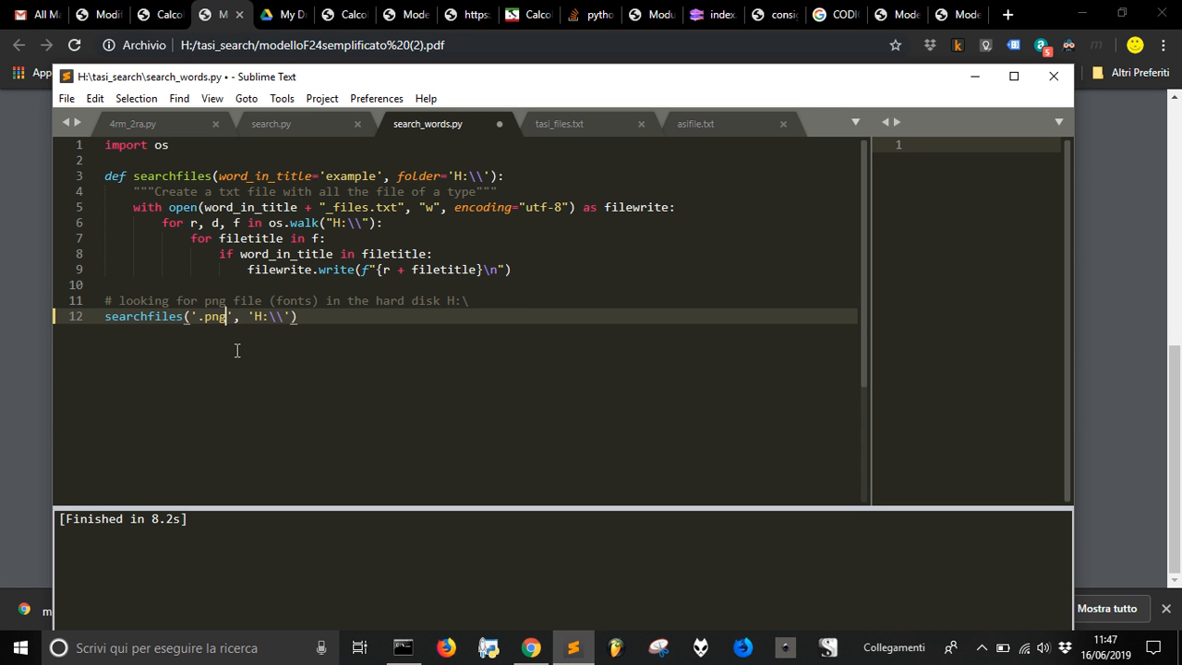
pyautogui.moveTo(241, 364)
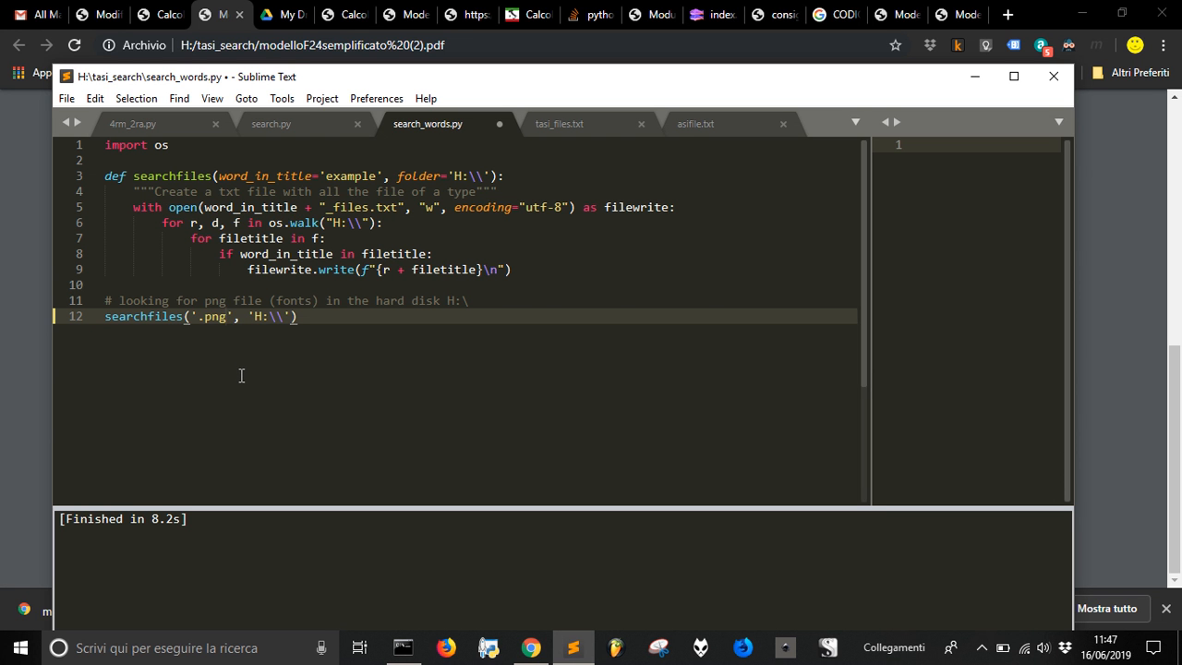
pyautogui.click(226, 316)
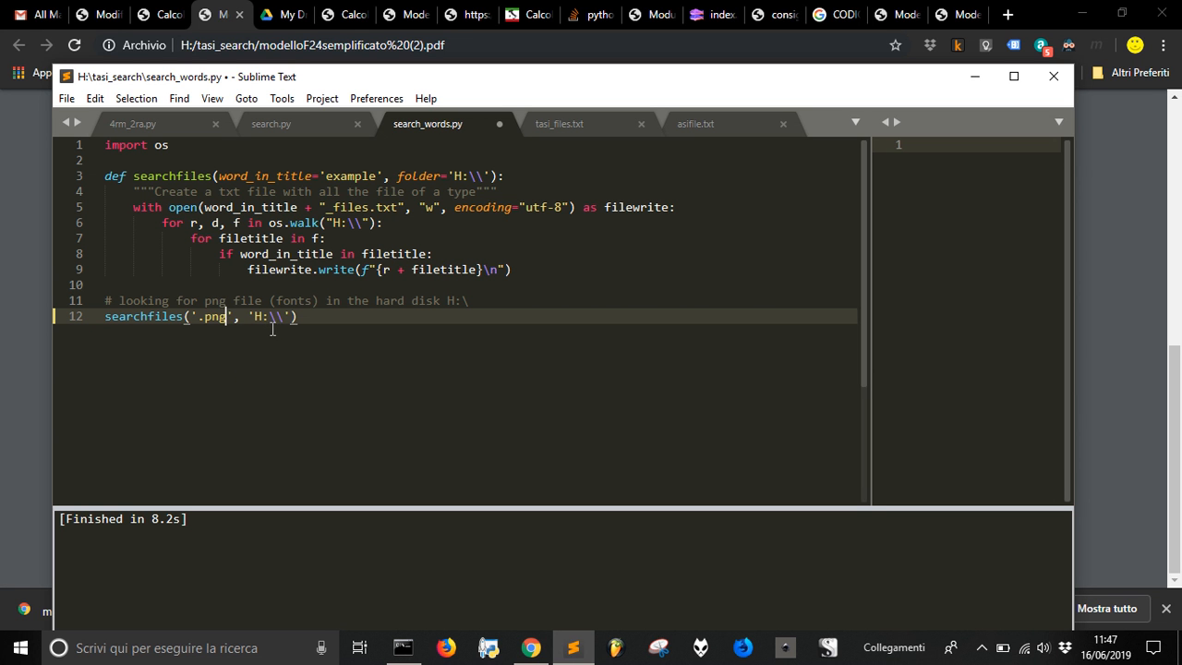
pyautogui.moveTo(274, 332)
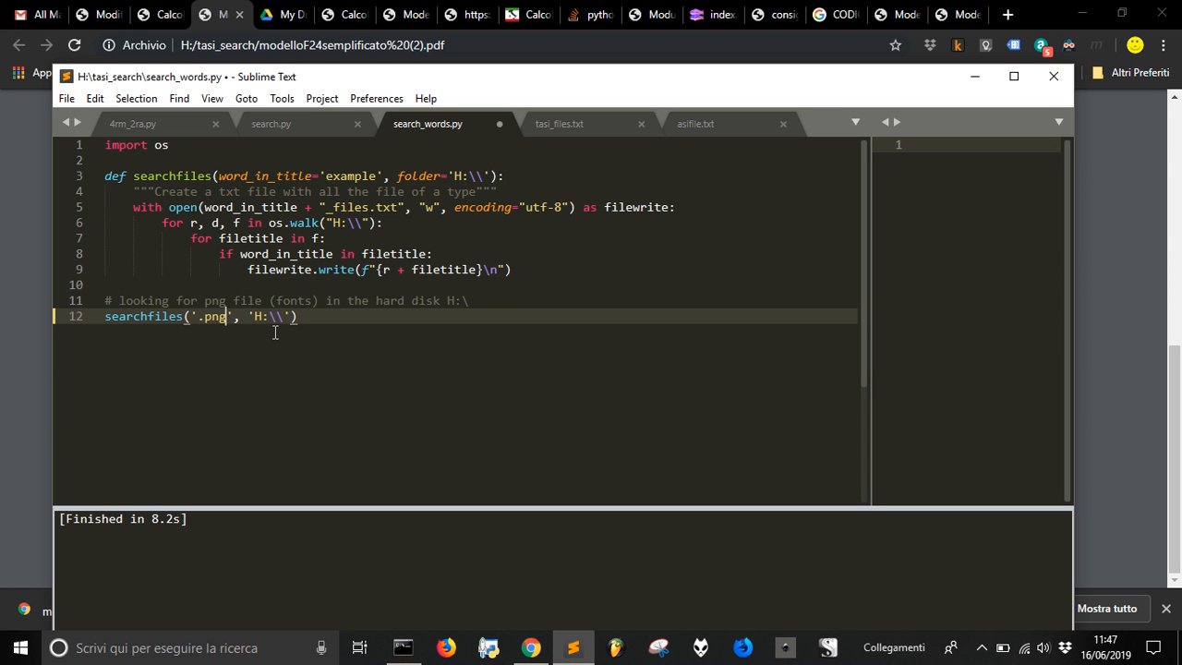
pyautogui.moveTo(269, 337)
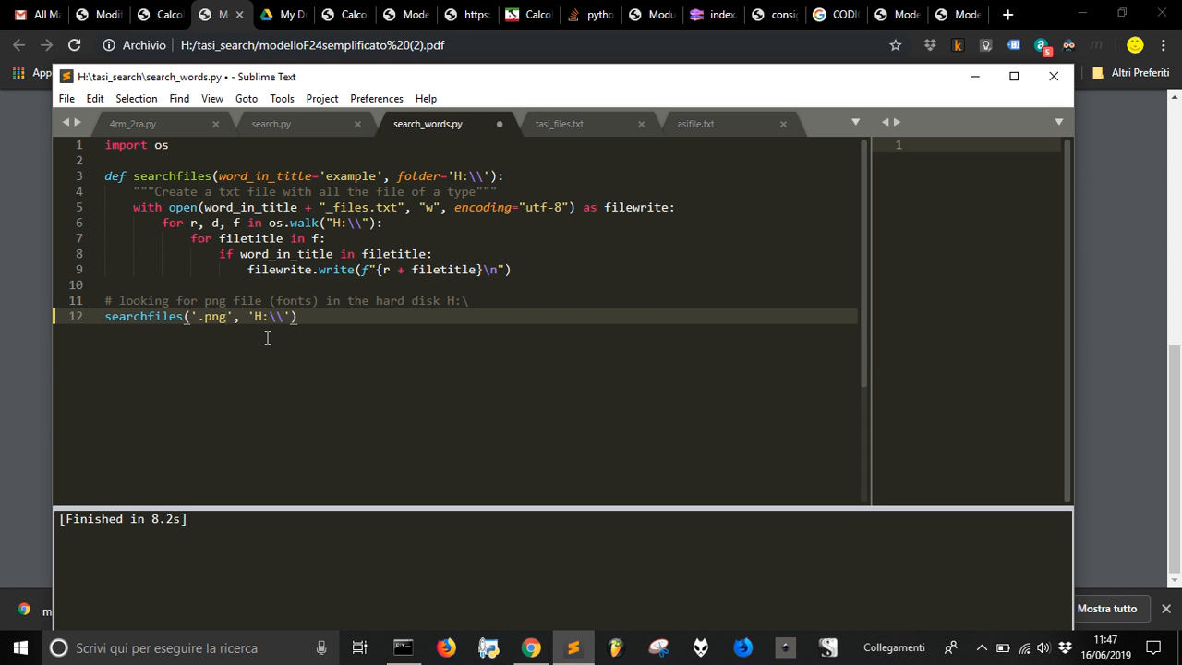
pyautogui.moveTo(355, 403)
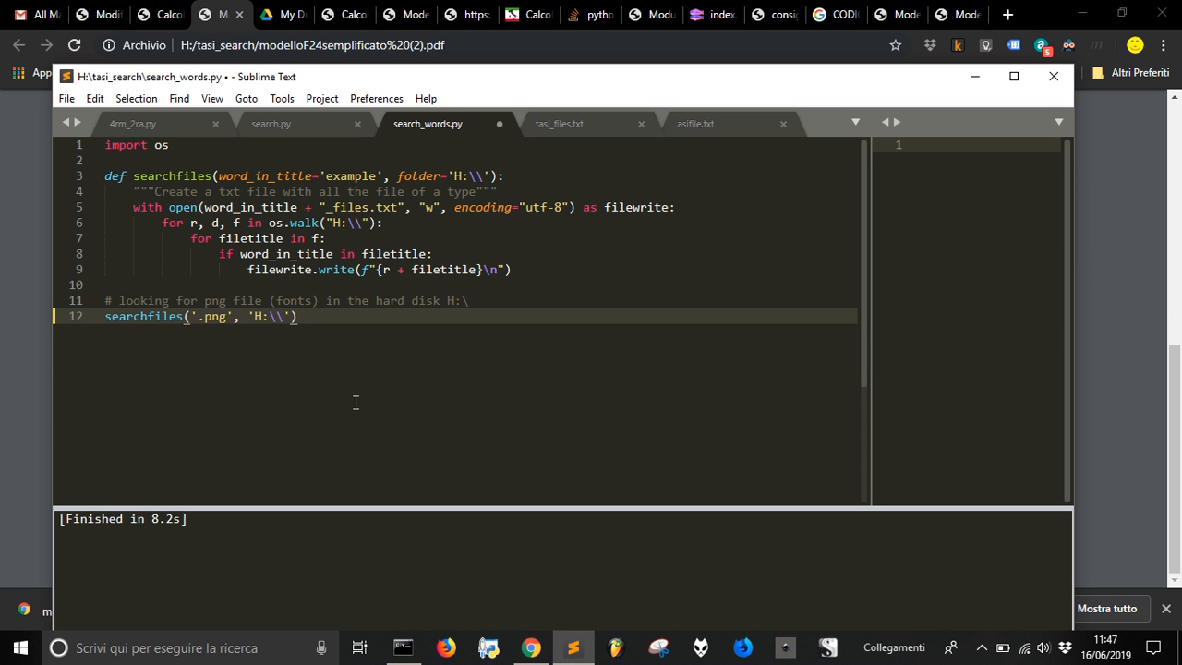